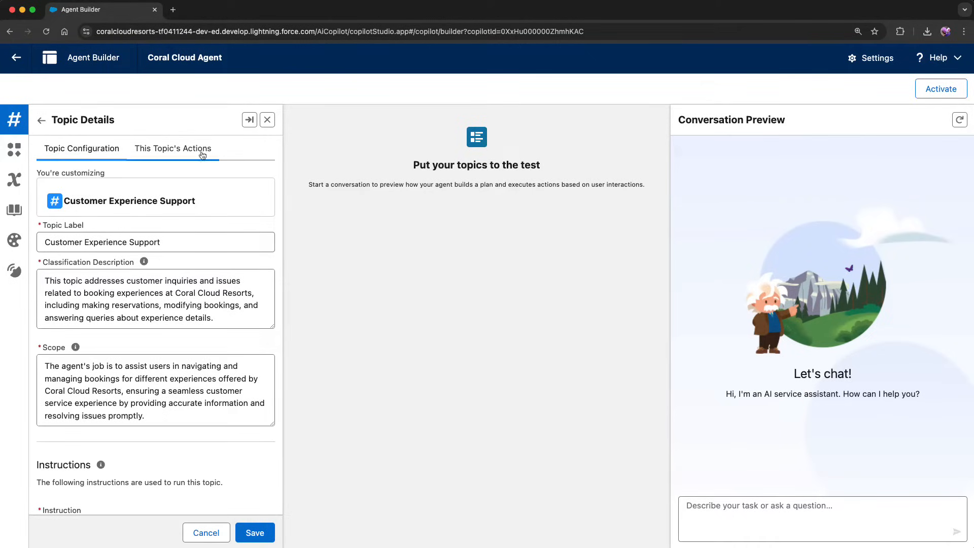
# Show the Customer Experience Support topic's four assigned actions, including Get Experience Details and Create Booking.
pyautogui.click(173, 148)
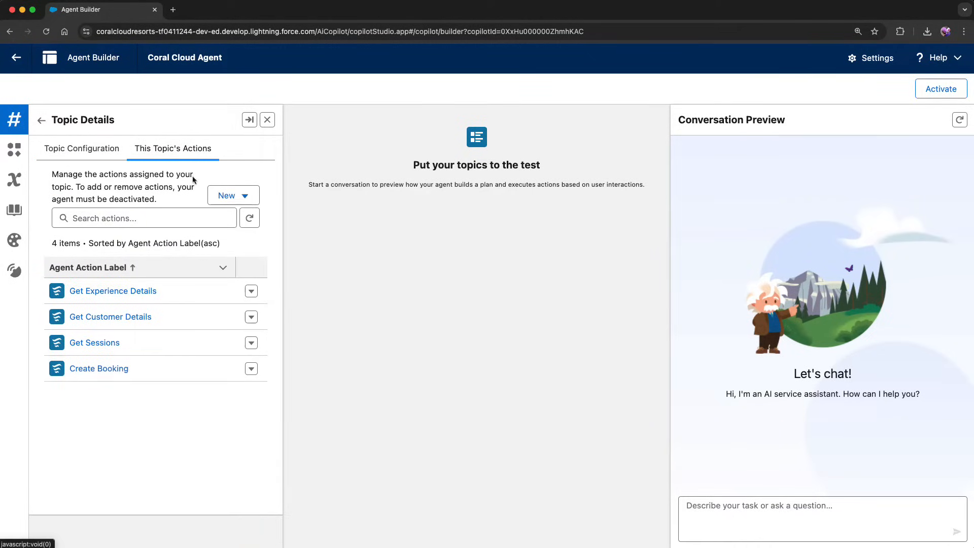
pyautogui.moveTo(175, 323)
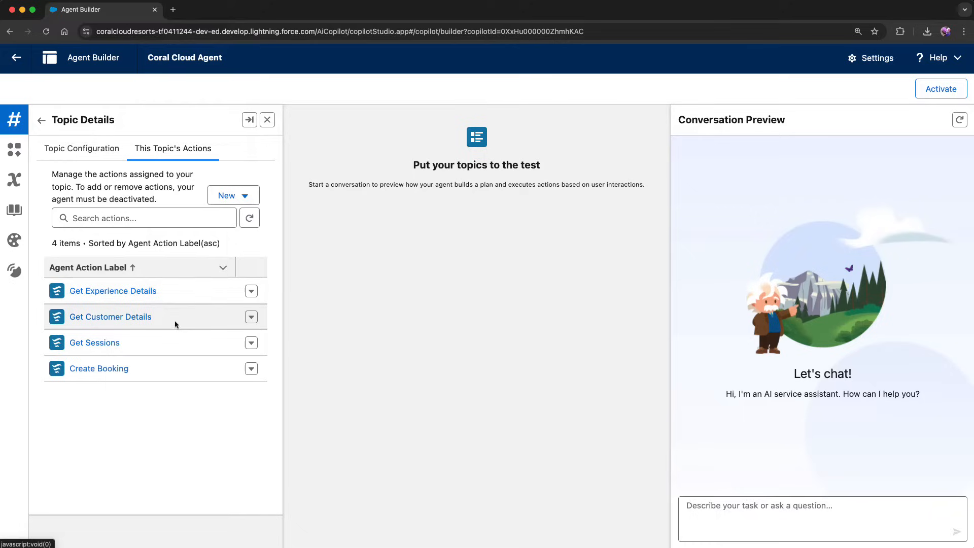
pyautogui.moveTo(173, 368)
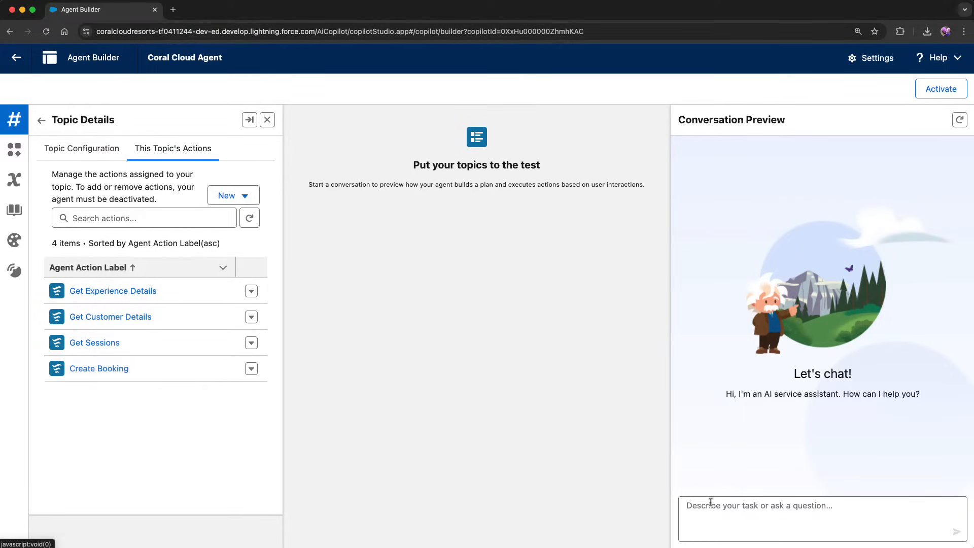
# Ask the preview agent "tell me about white water rafting rush" and review its reply and plan trace.
pyautogui.write('tel')
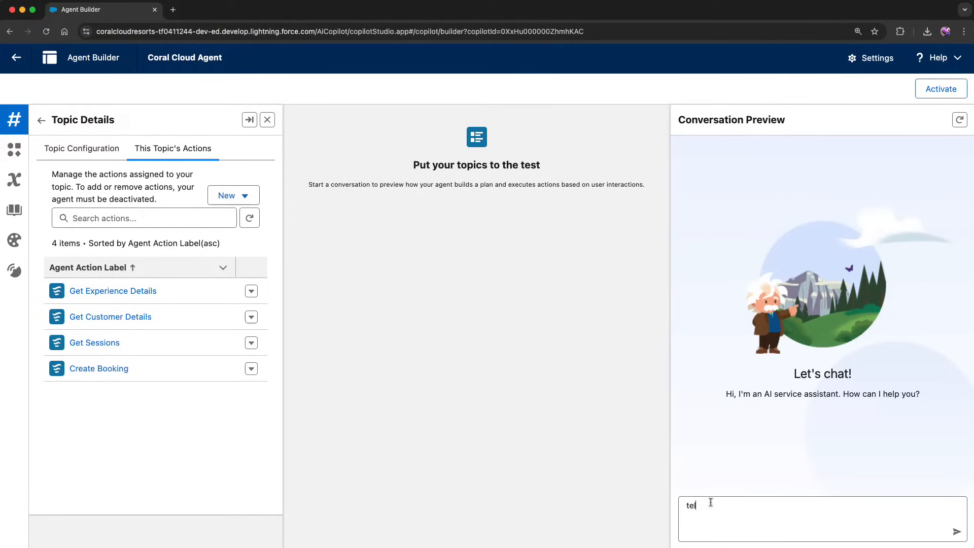
pyautogui.write('l me about white water ra')
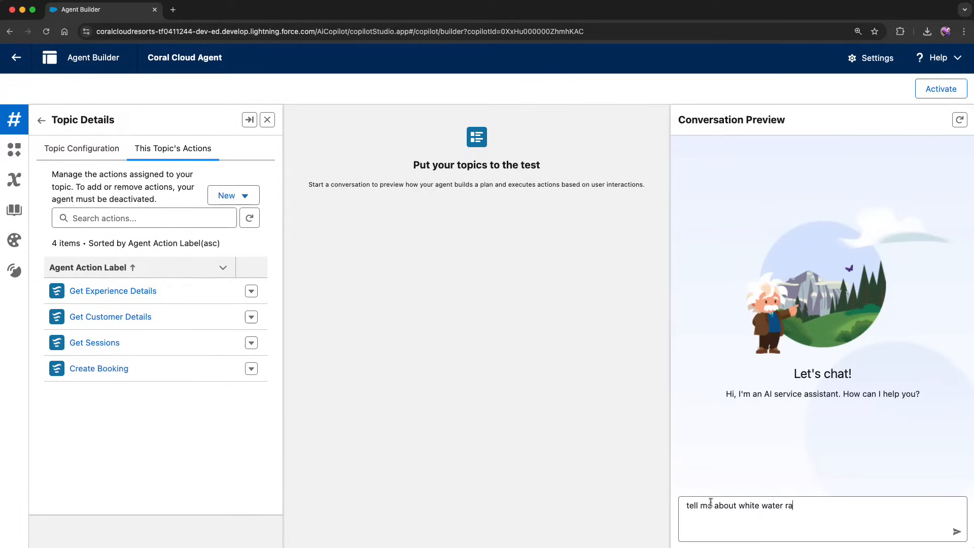
pyautogui.write('fting rush')
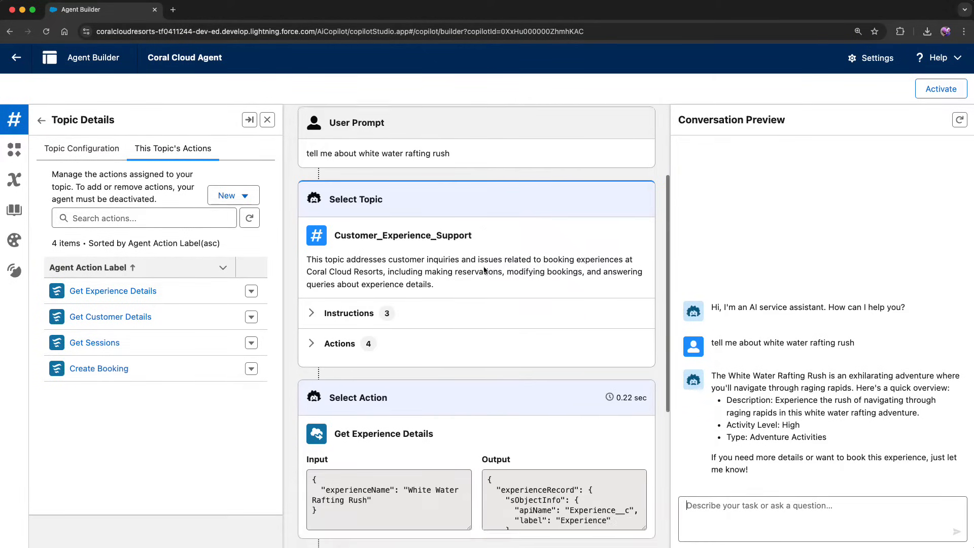
pyautogui.scroll(-3)
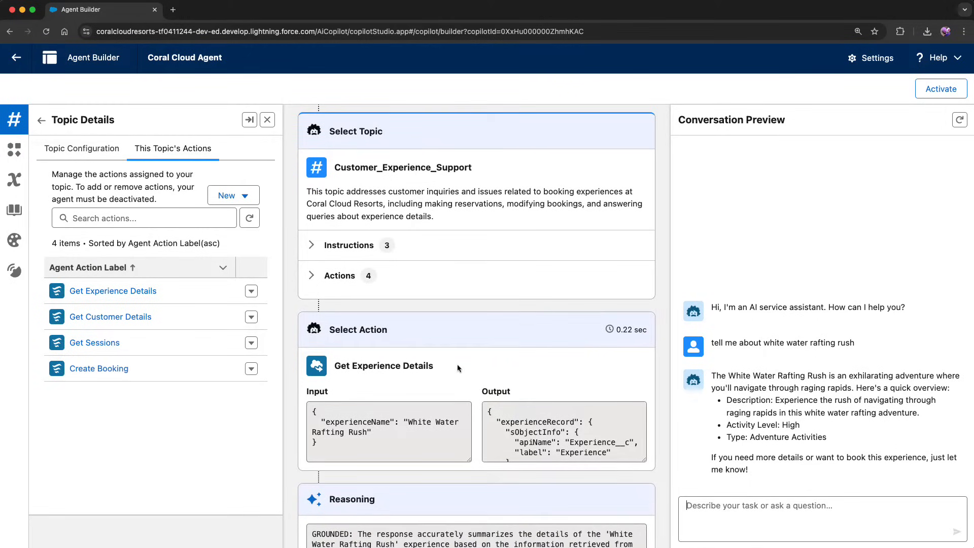
pyautogui.moveTo(886, 444)
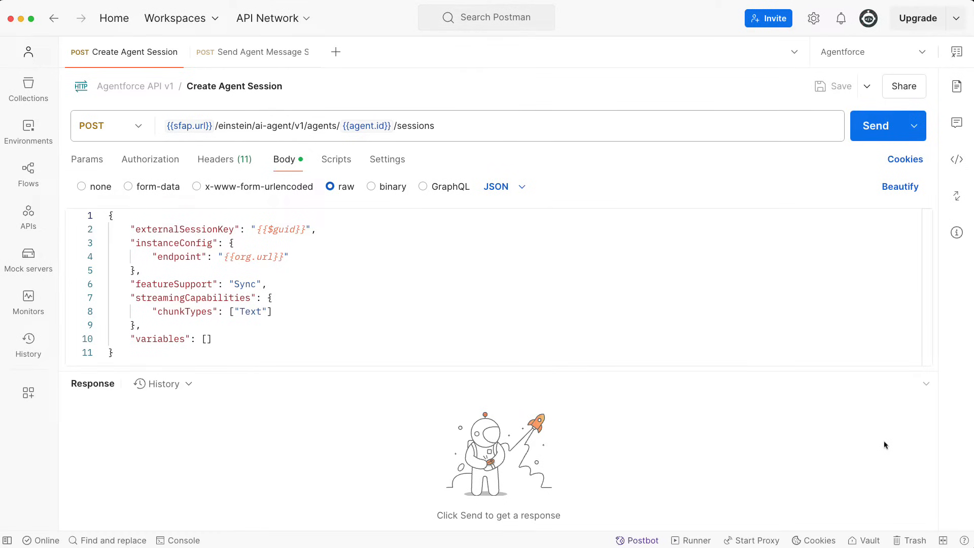
pyautogui.moveTo(877, 432)
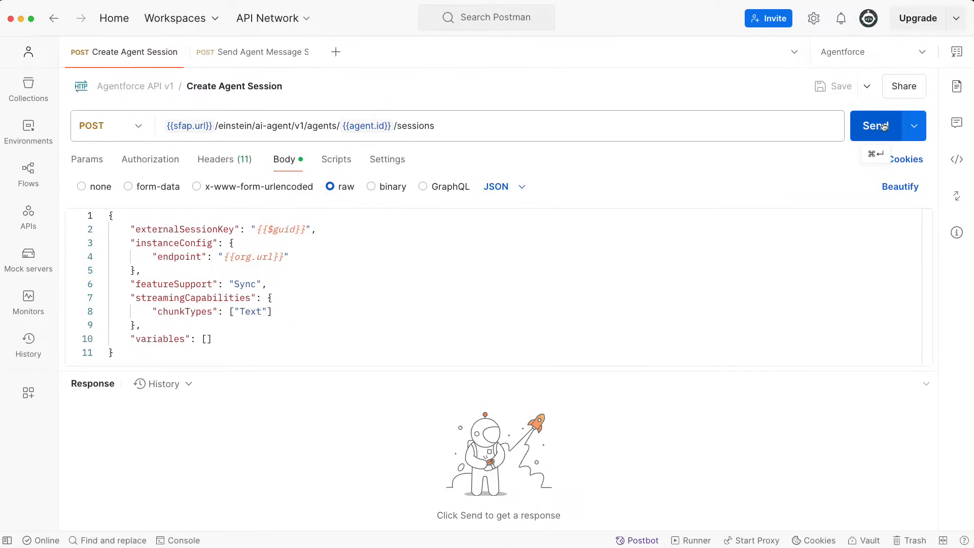
# Send the Create Agent Session request and receive 200 OK with the new session id.
pyautogui.click(875, 126)
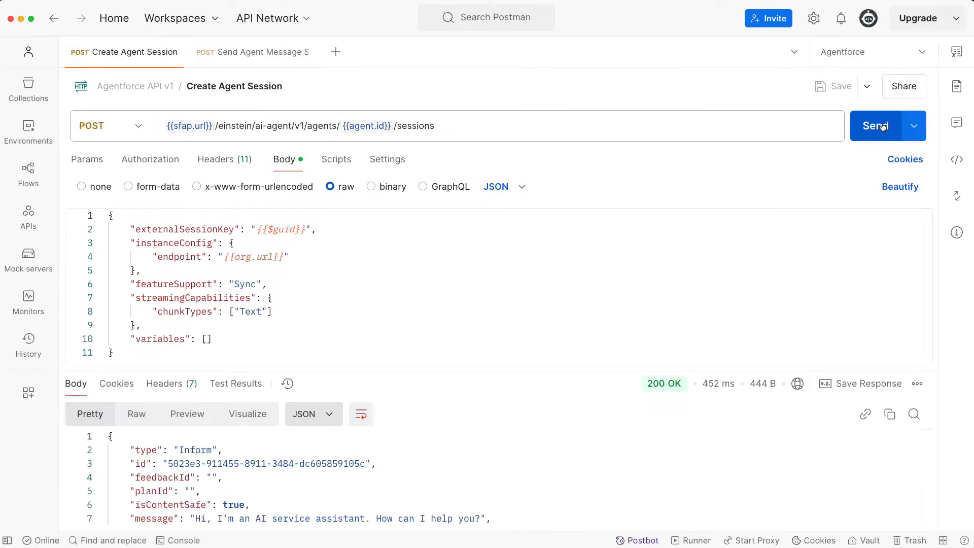
pyautogui.moveTo(501, 496)
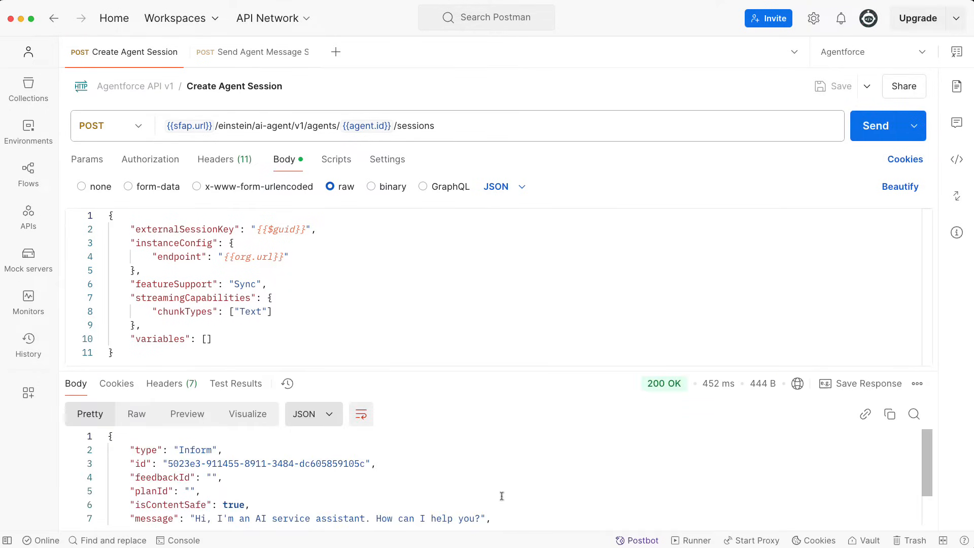
pyautogui.moveTo(490, 521)
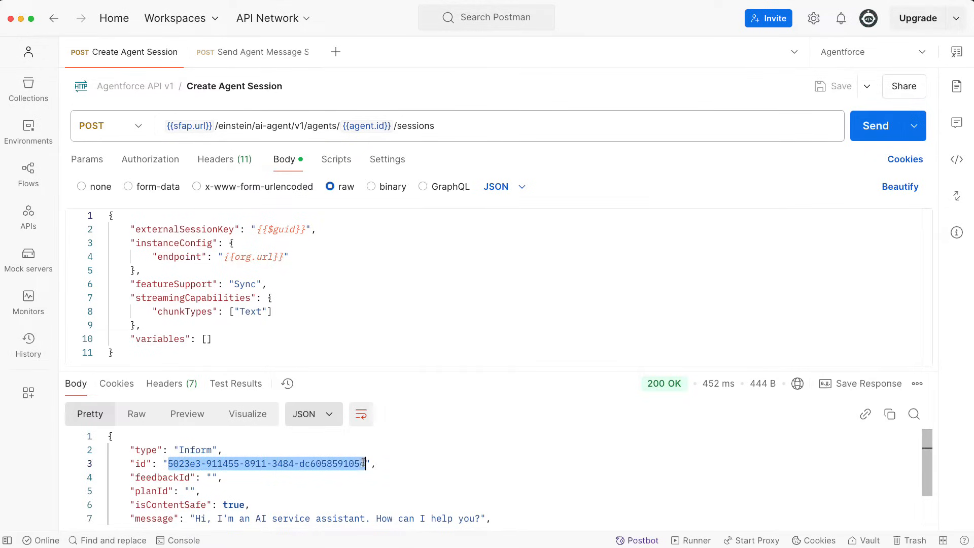
pyautogui.click(252, 52)
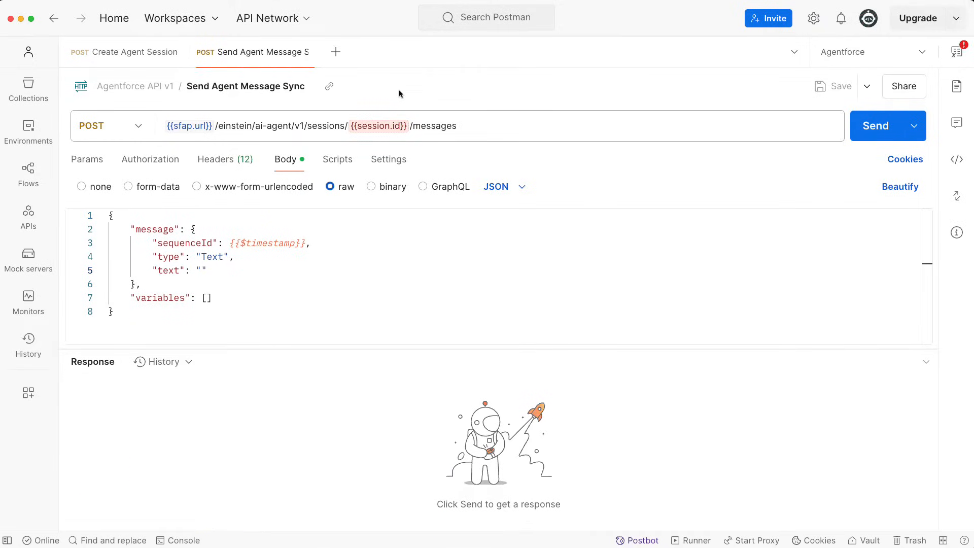
pyautogui.click(378, 126)
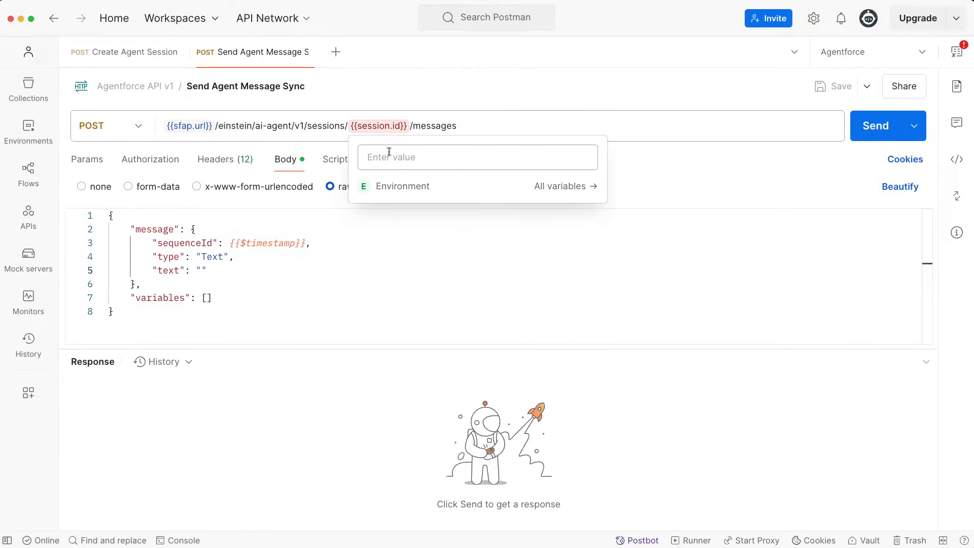
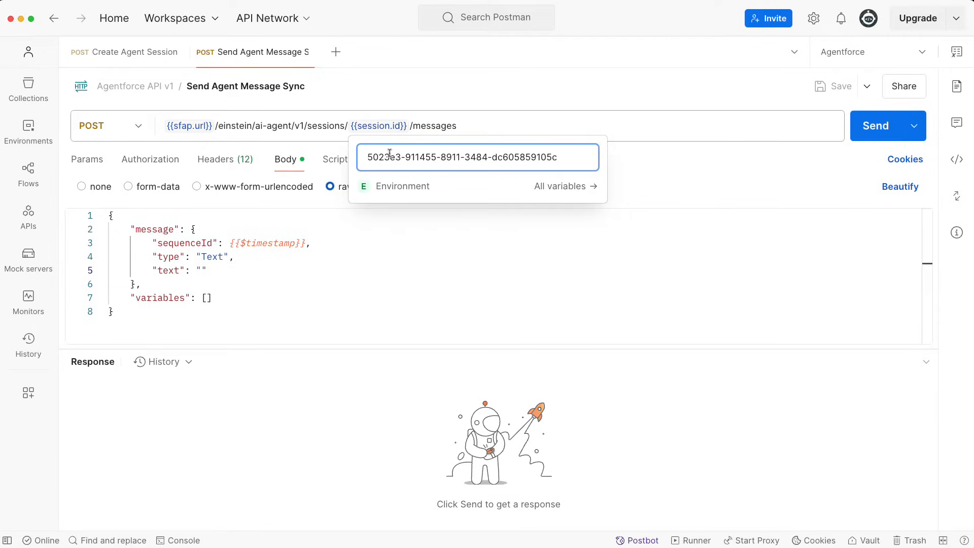
pyautogui.click(650, 187)
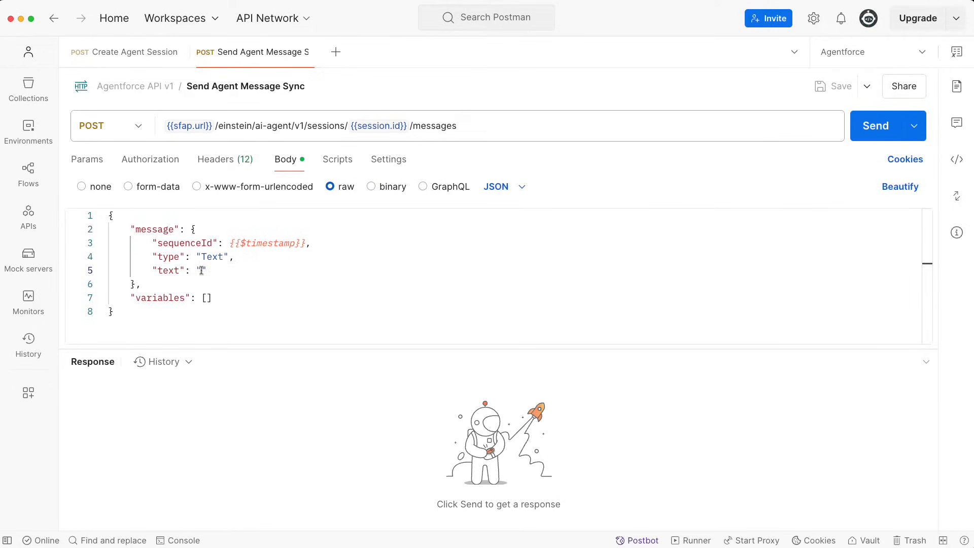
# Send body text "Tell me about white water rafting rush" and get the 200 OK experience overview reply.
pyautogui.write('Tell')
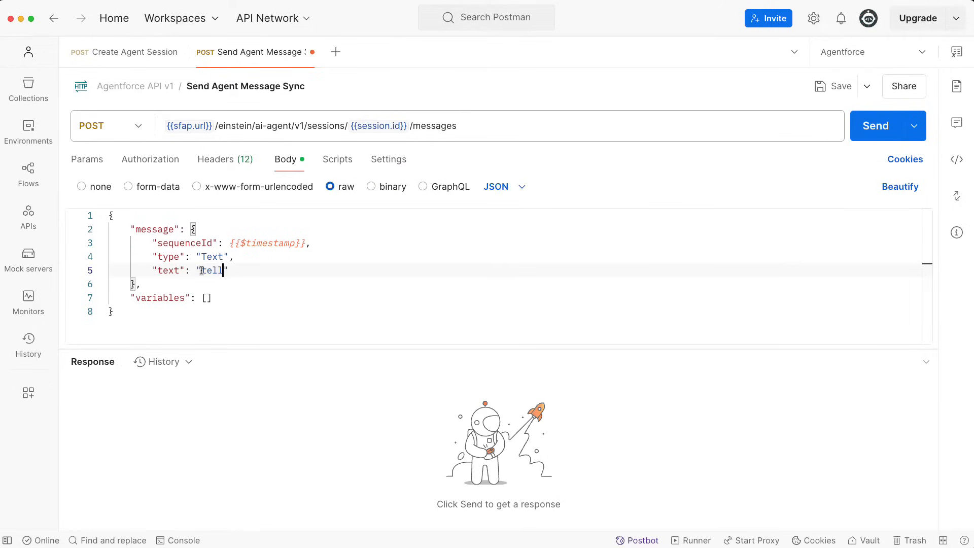
pyautogui.write('me about whi')
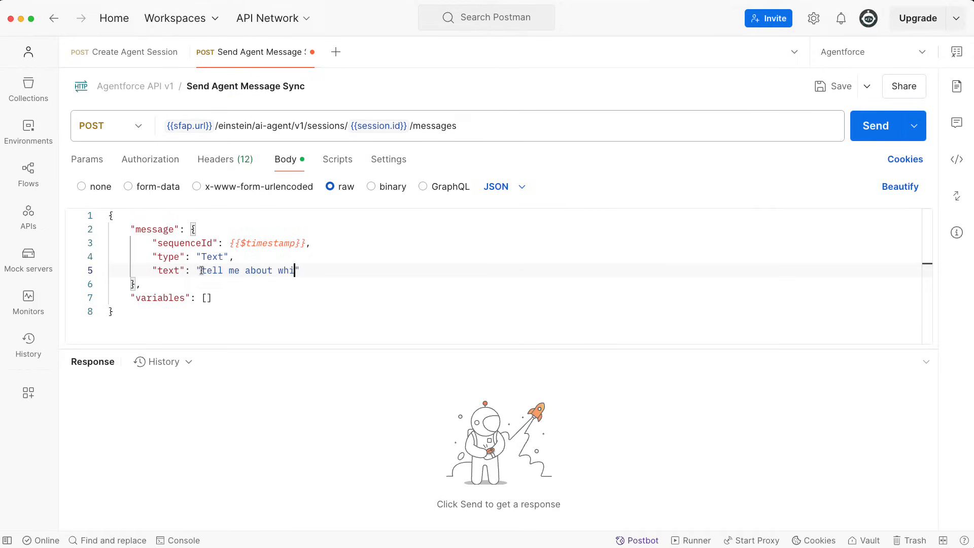
pyautogui.write('te water ra')
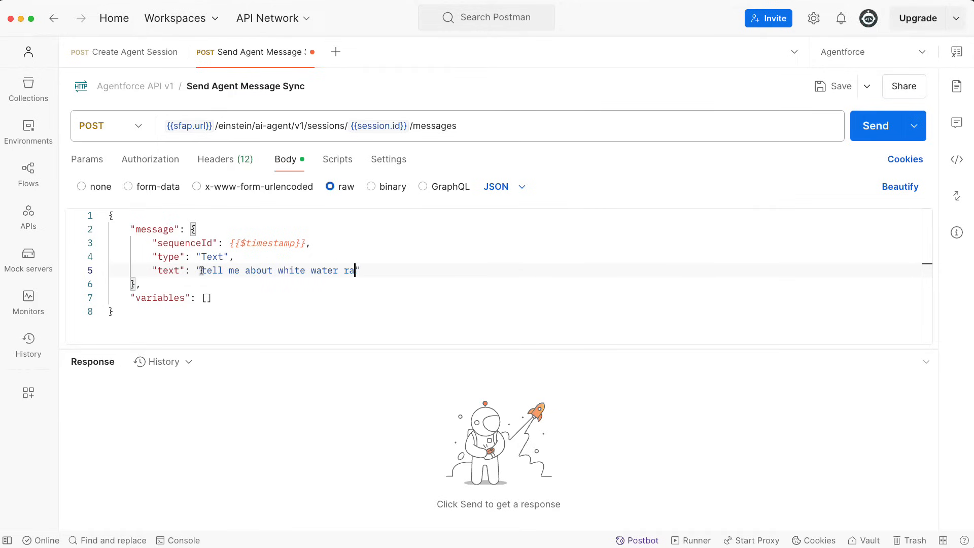
pyautogui.write('fting rush')
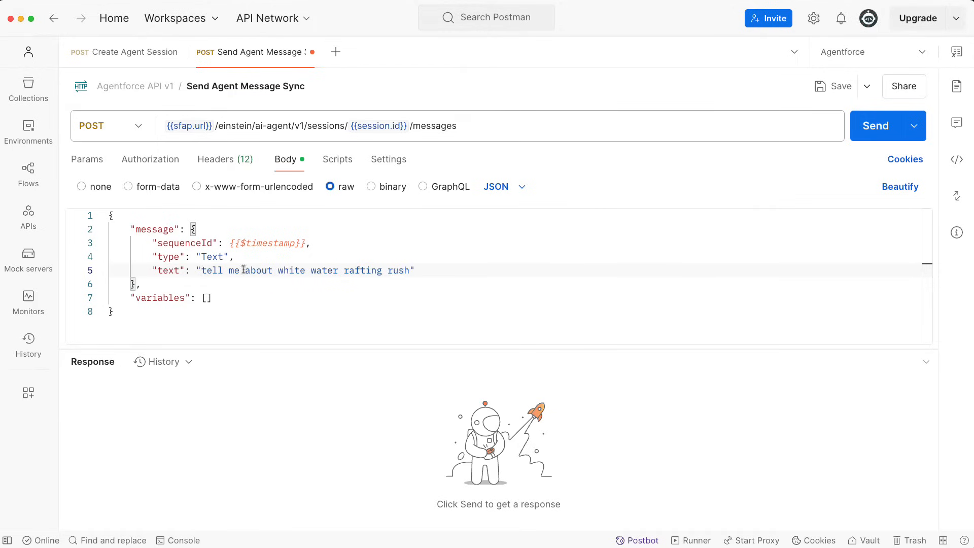
pyautogui.click(877, 126)
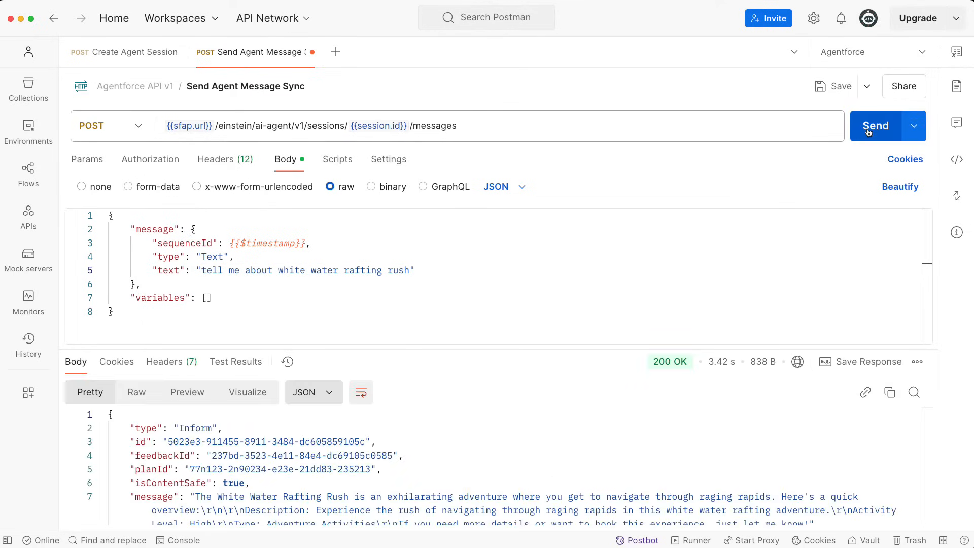
pyautogui.moveTo(646, 348)
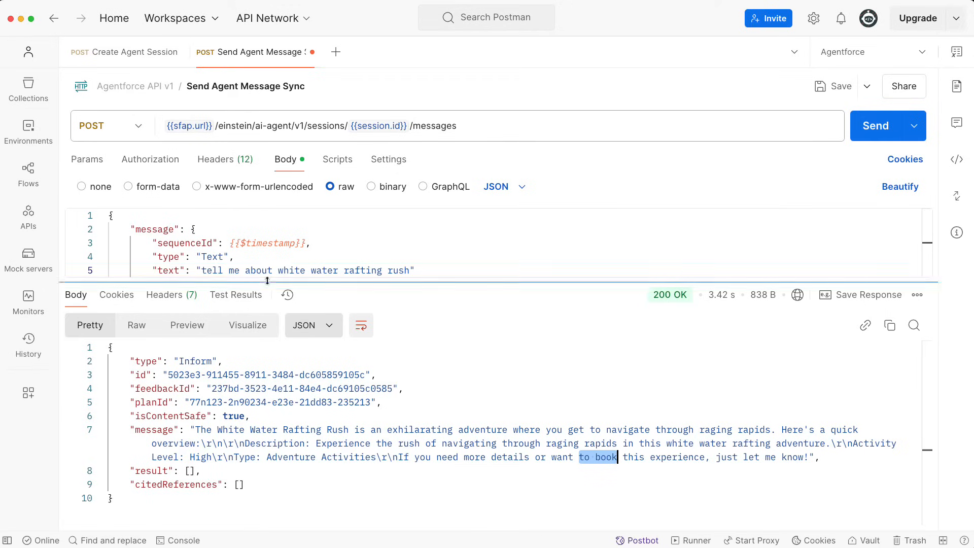
pyautogui.doubleClick(220, 269)
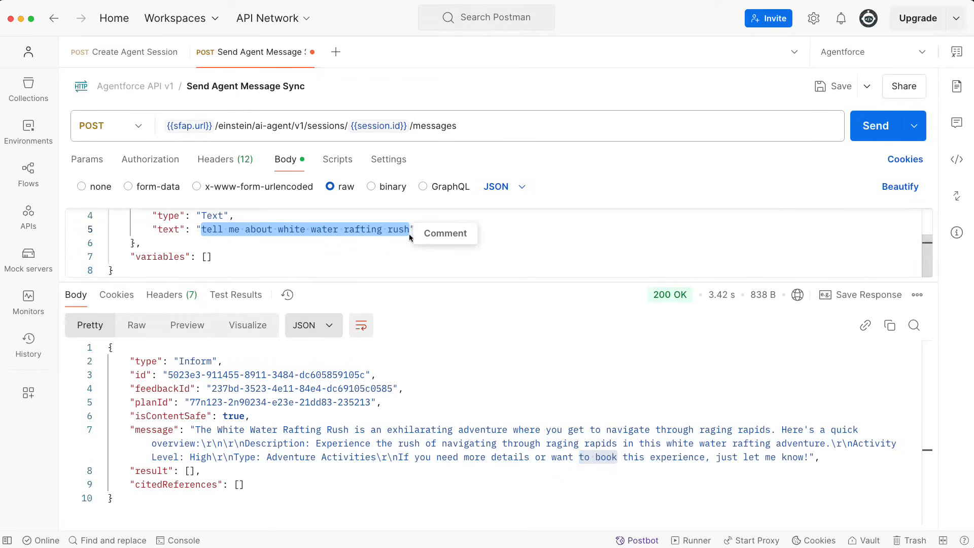
# Send the follow-up "book it" and get the agent's reply asking for booking date and guest count.
pyautogui.write('book it"')
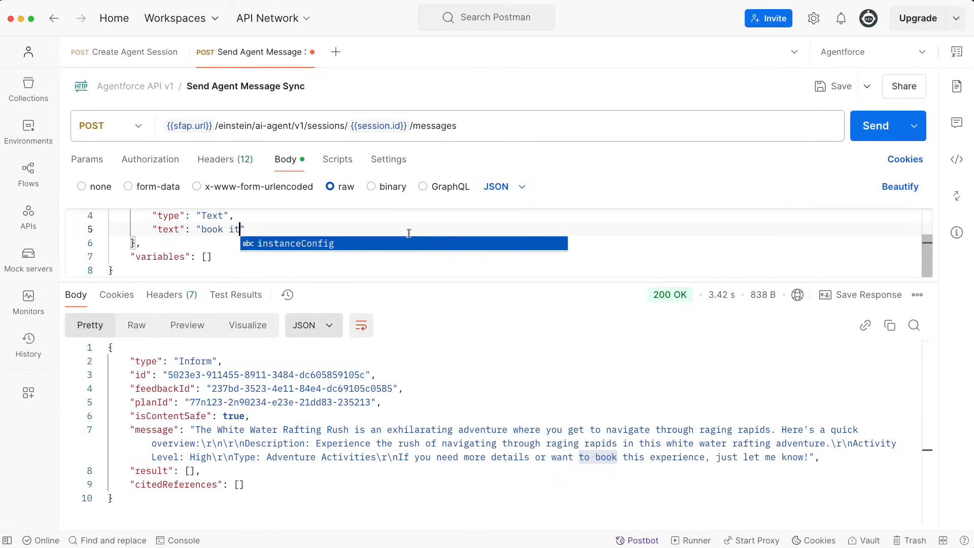
pyautogui.click(875, 125)
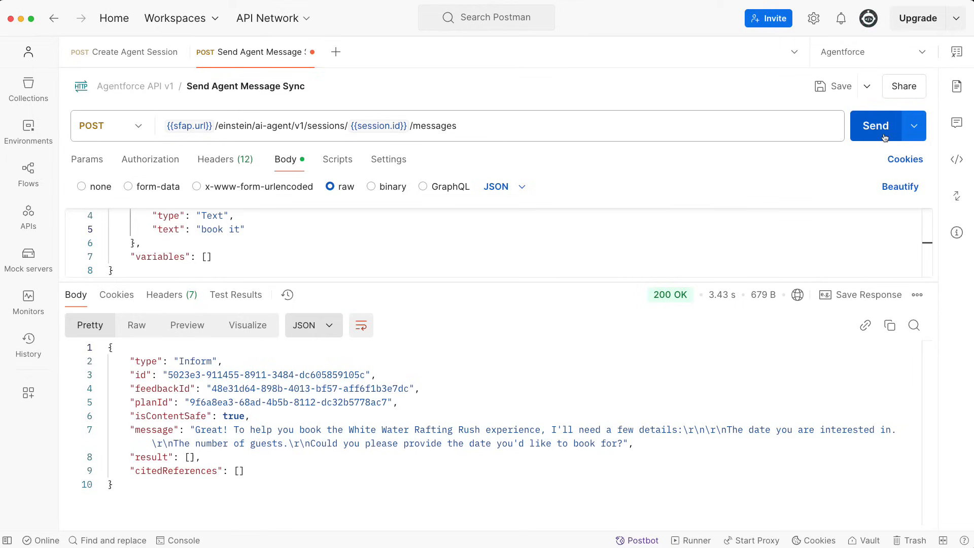
pyautogui.moveTo(502, 413)
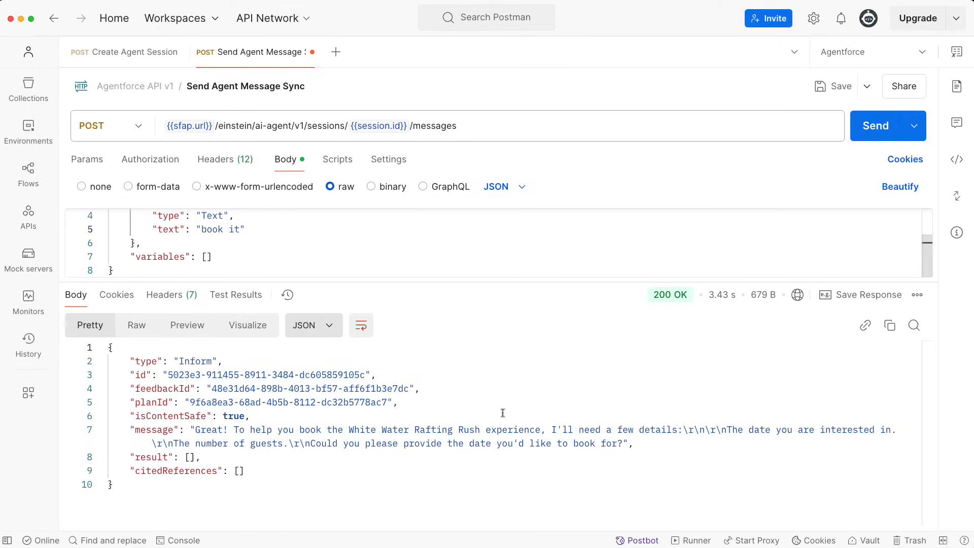
pyautogui.doubleClick(446, 444)
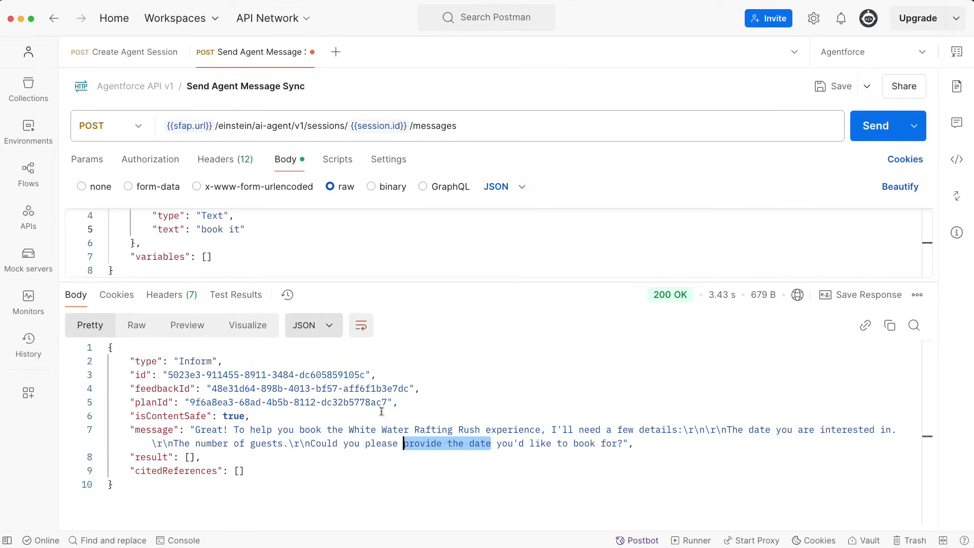
pyautogui.doubleClick(210, 229)
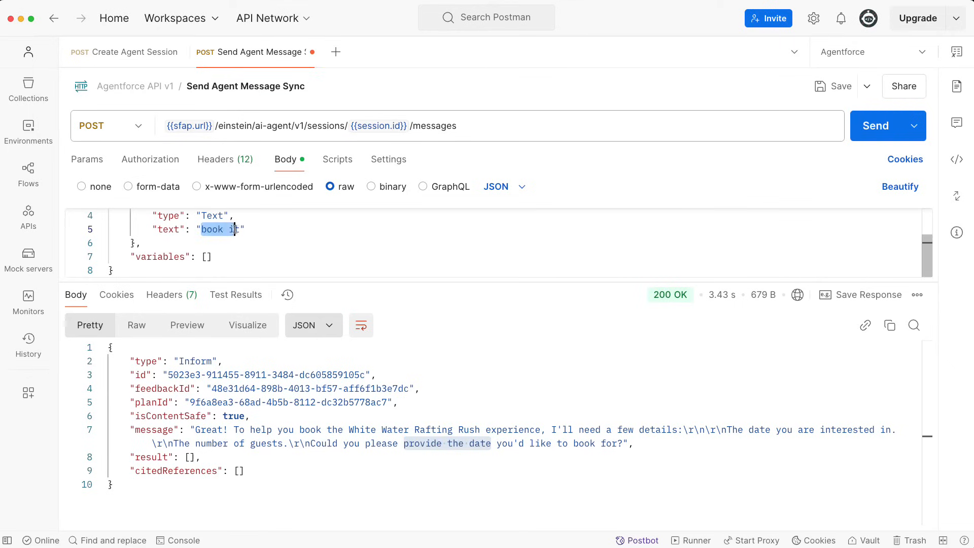
# Reply "tomorrow" and receive the agent's offer of a 9–10 AM session with 20 slots.
pyautogui.write('tomorrow')
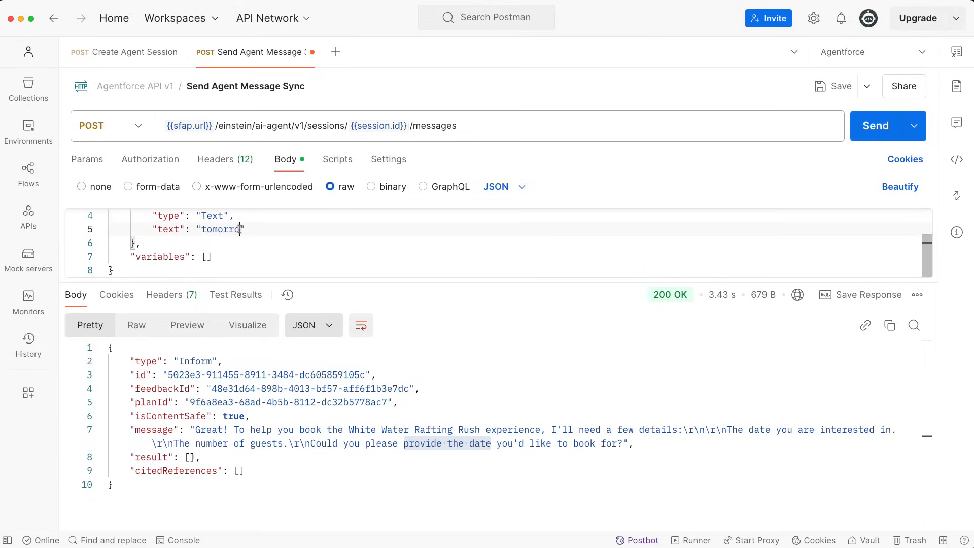
pyautogui.click(875, 126)
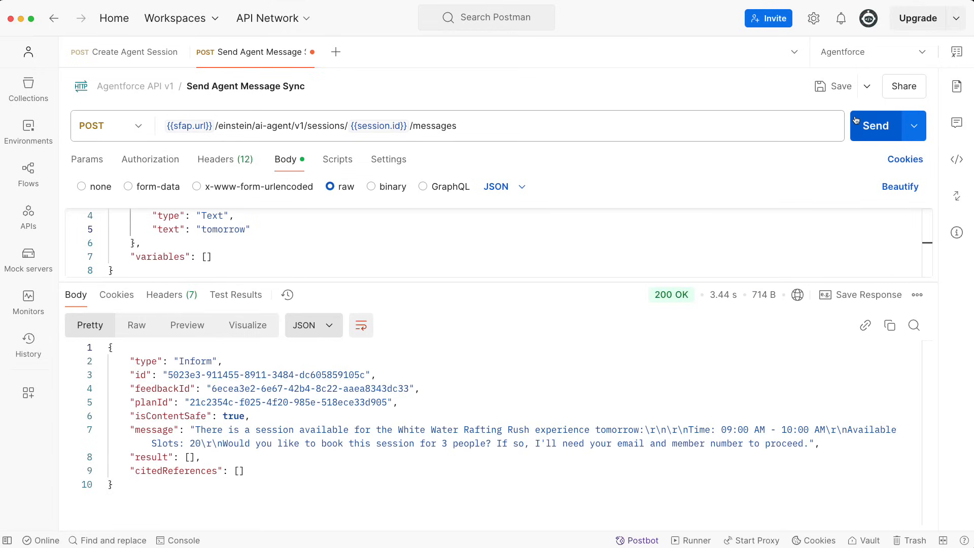
pyautogui.moveTo(693, 334)
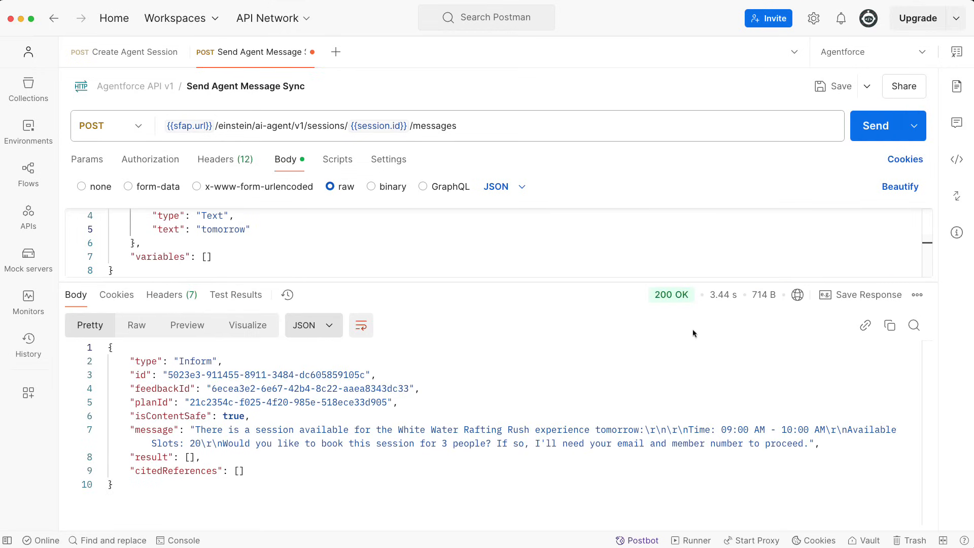
pyautogui.moveTo(462, 441)
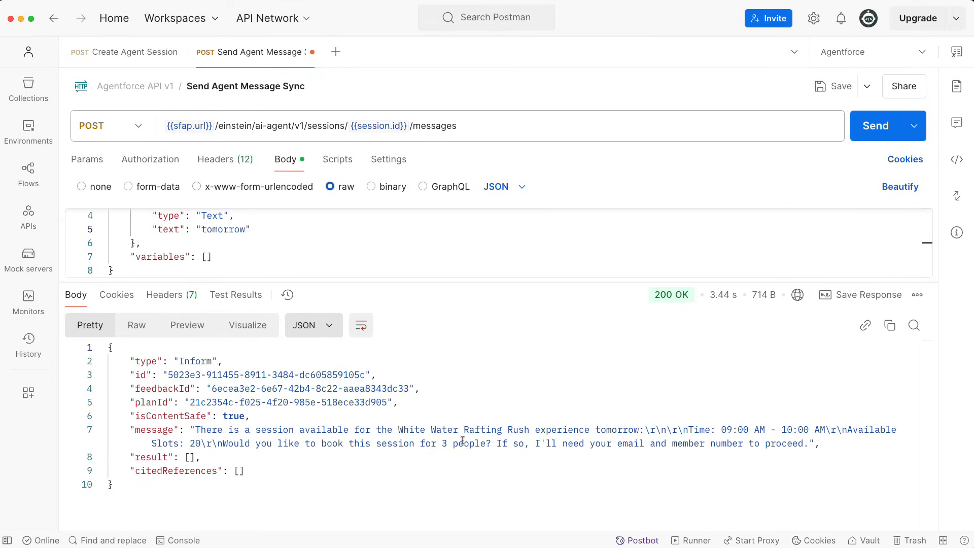